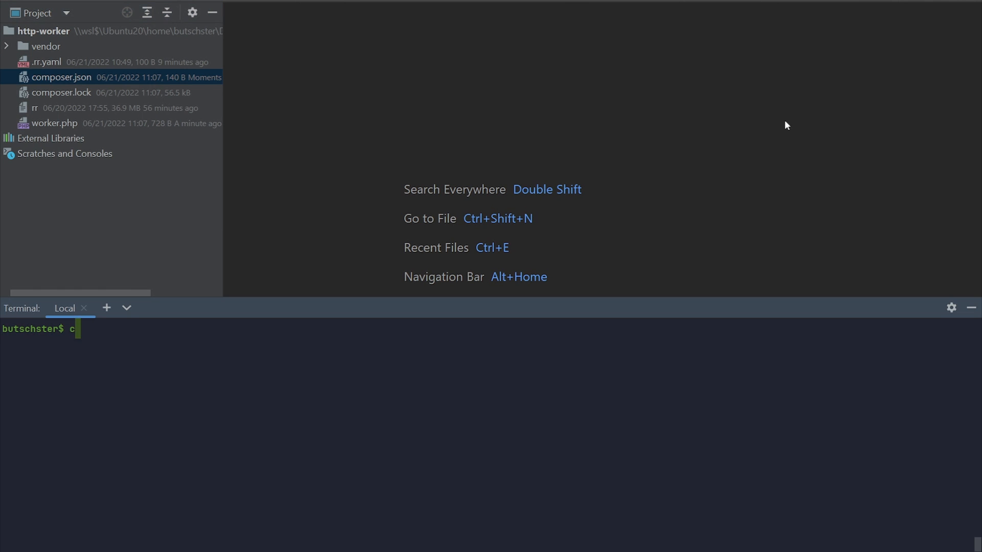
Step: Run 'composer require league/route' in the Terminal to add the routing package
type("omposer re")
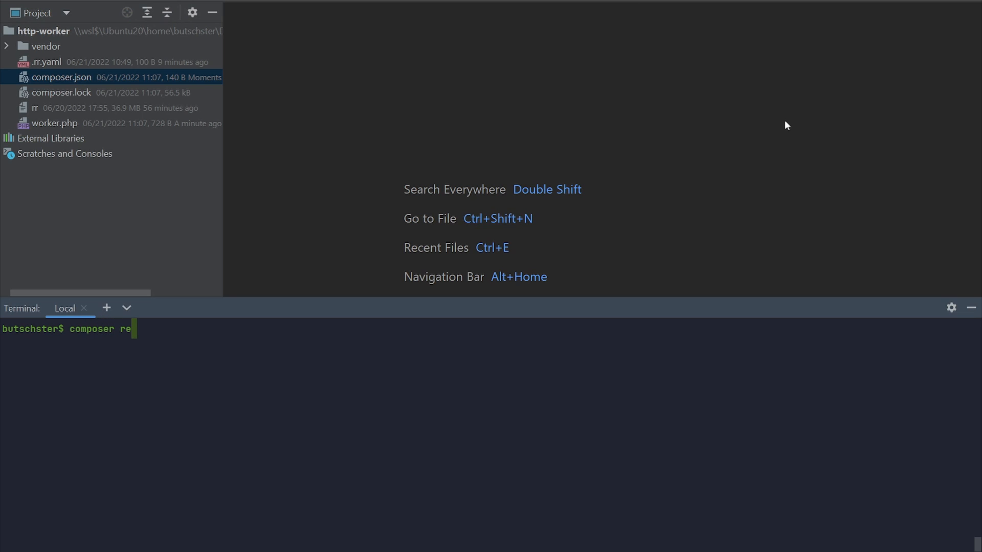
type("quire leag")
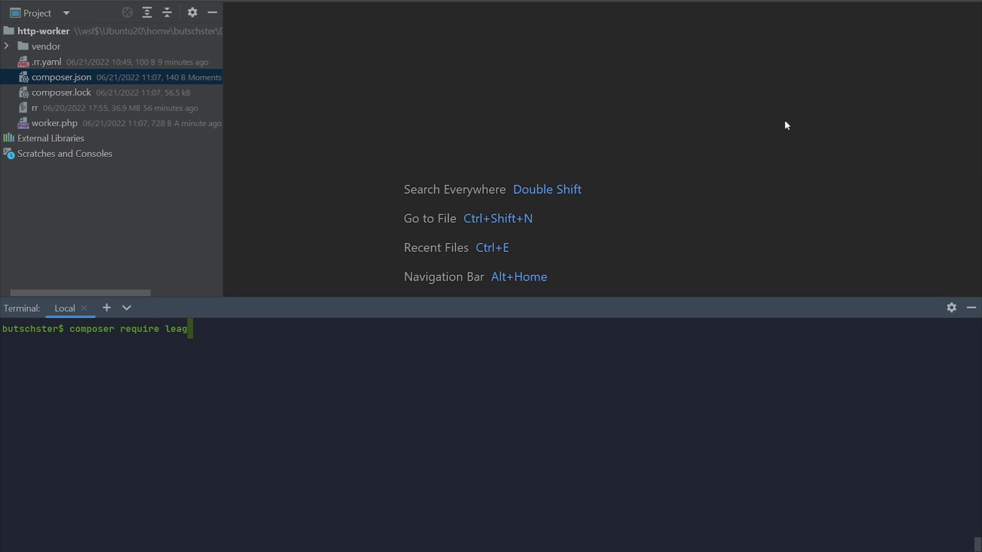
type("ue/route")
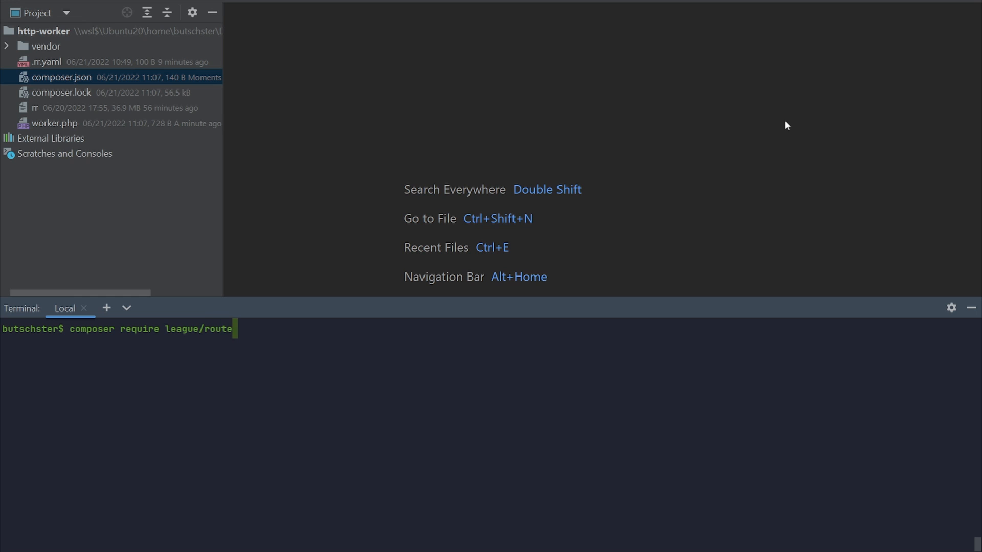
key("Return")
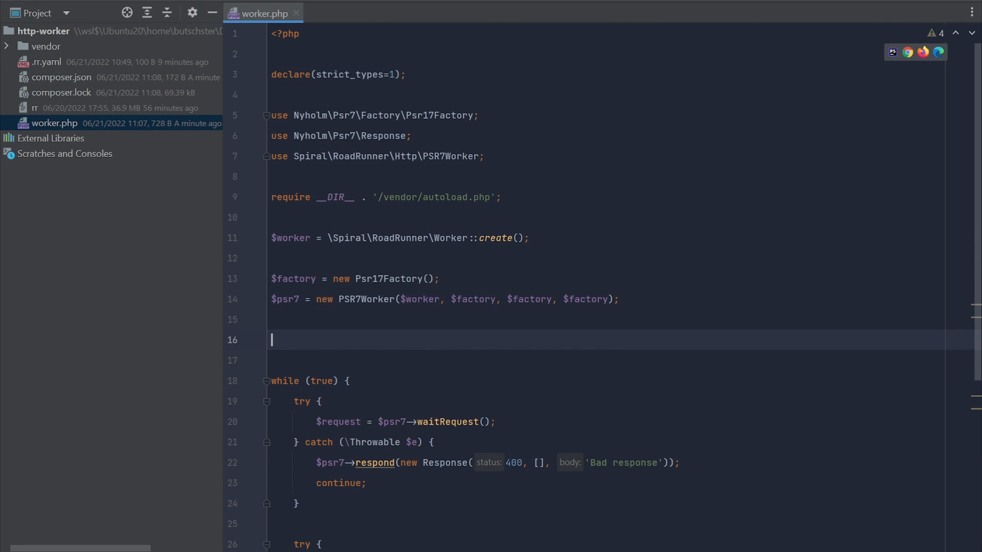
Step: Add $router = new \League\Route\Router(); to worker.php after the PSR7 worker setup
type("$router =")
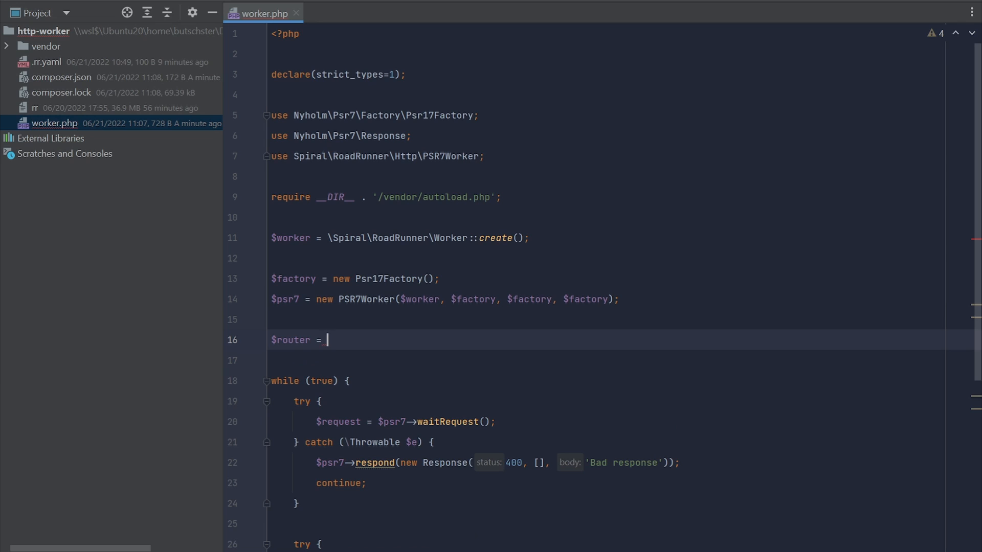
type("new Route")
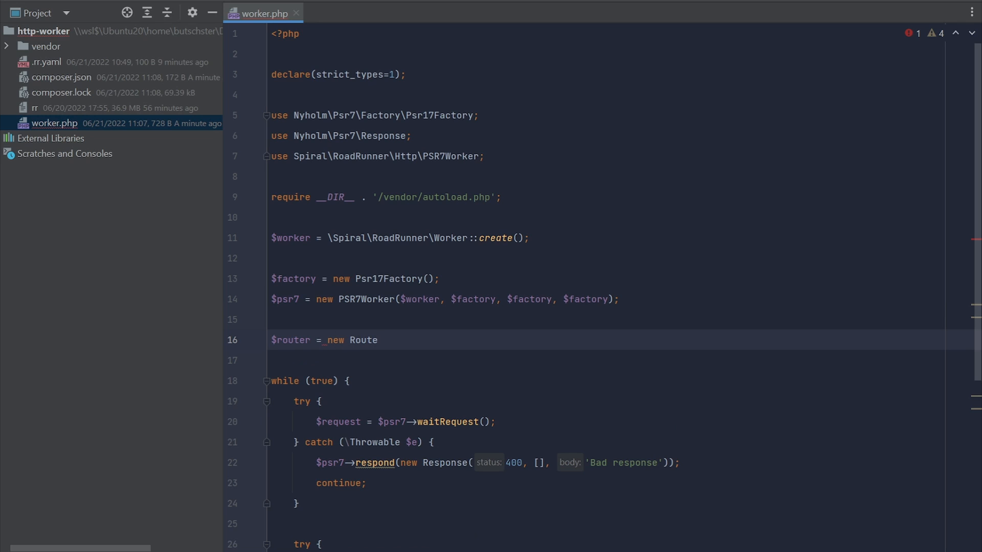
type("r")
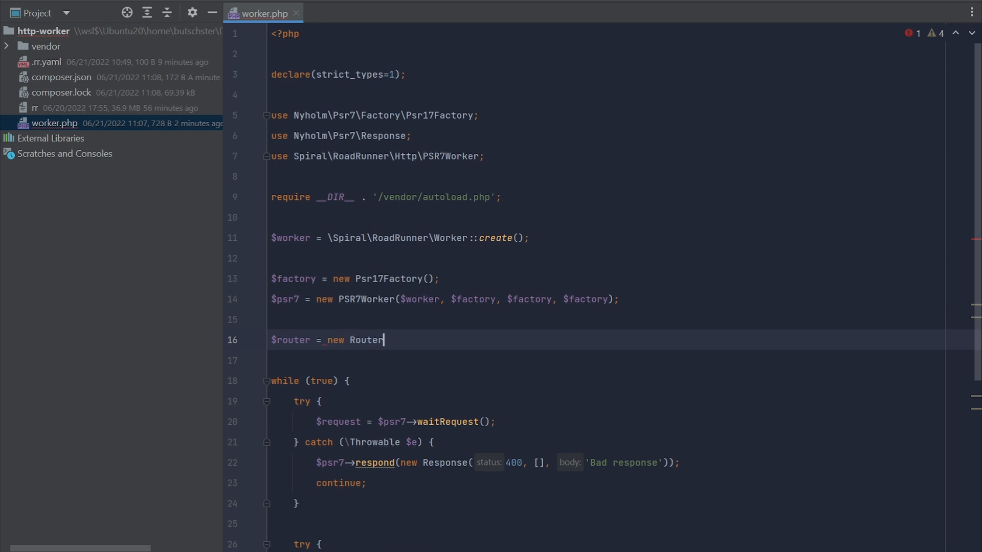
type("\\League\\Route\\Router();")
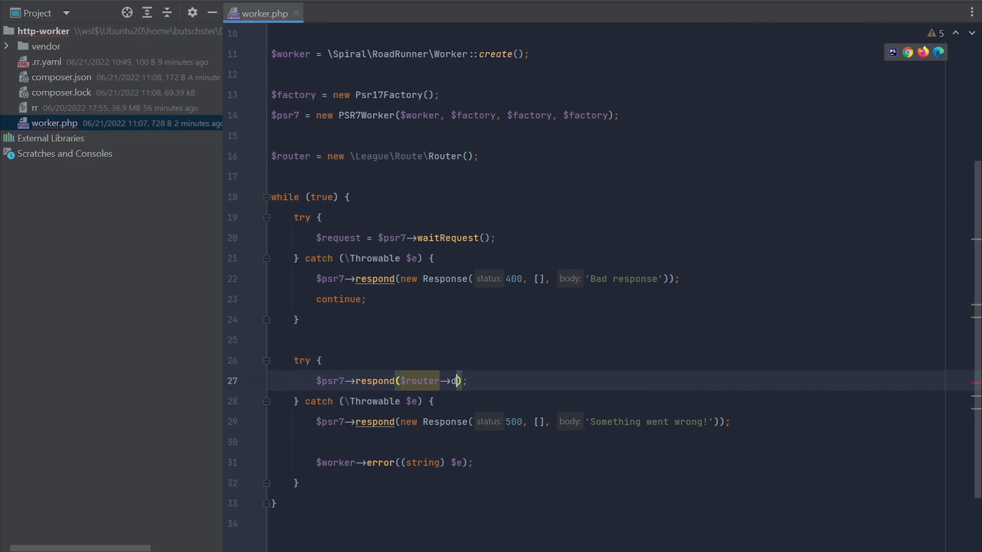
Step: Pass $router->dispatch($request) as the argument to the worker's respond() call
type("ispatch($")
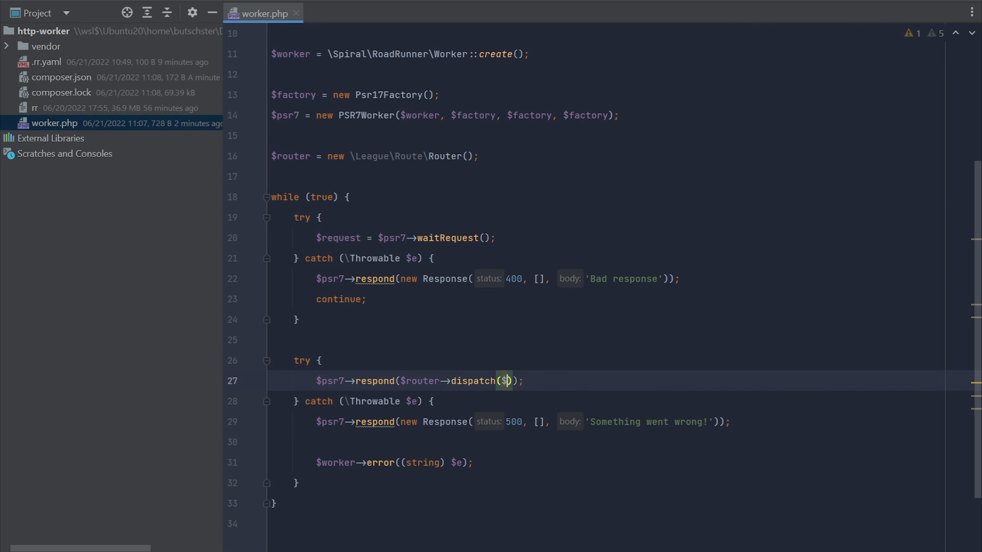
type("request")
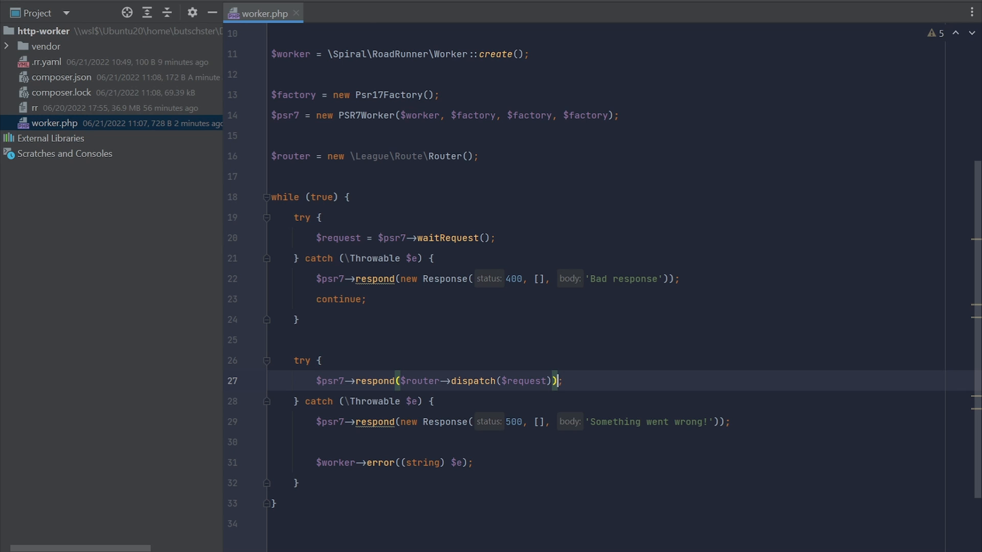
mouse_move(540, 261)
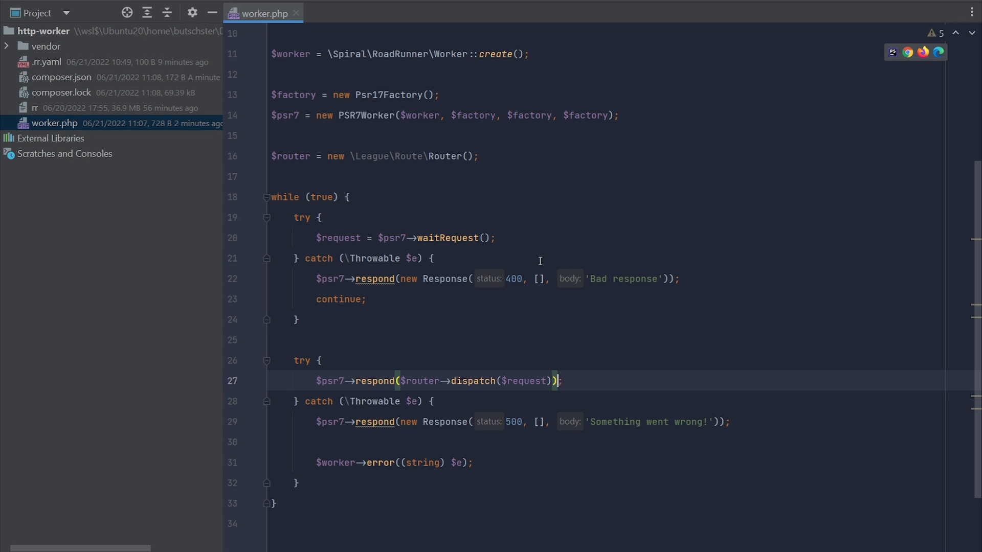
scroll("up", 3)
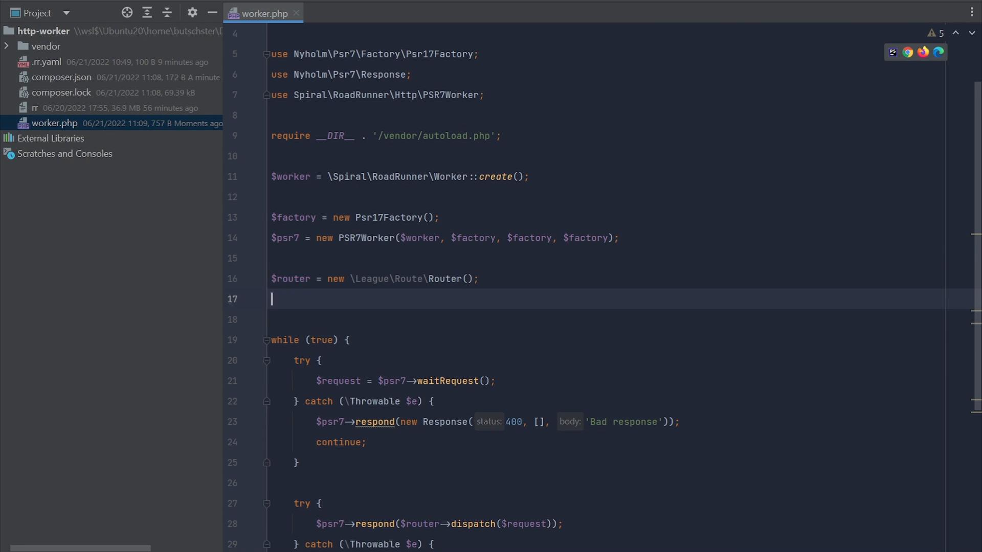
Step: Define GET routes '/' returning 'Home page' and '/news' returning 'News page' with status 200
type("$router->get('/', static")
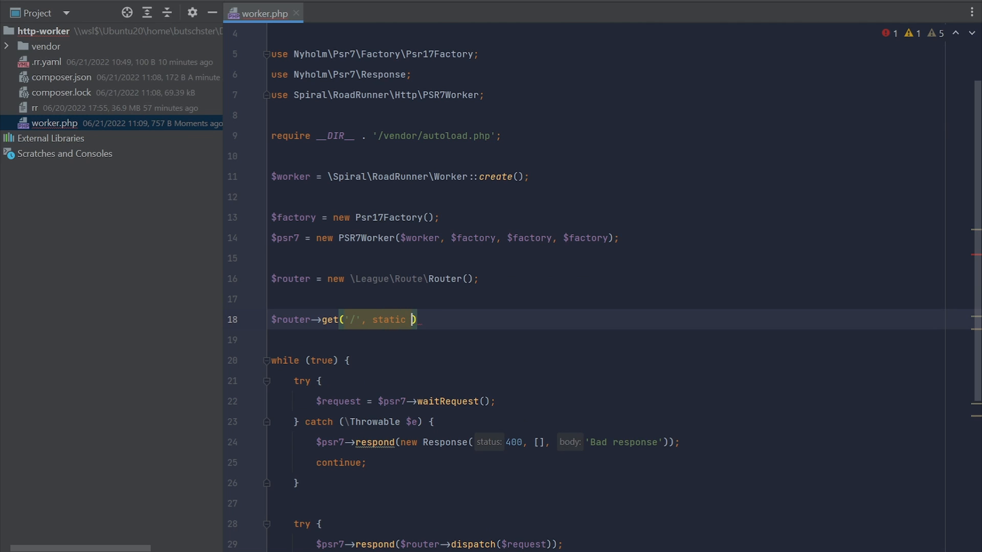
type("function")
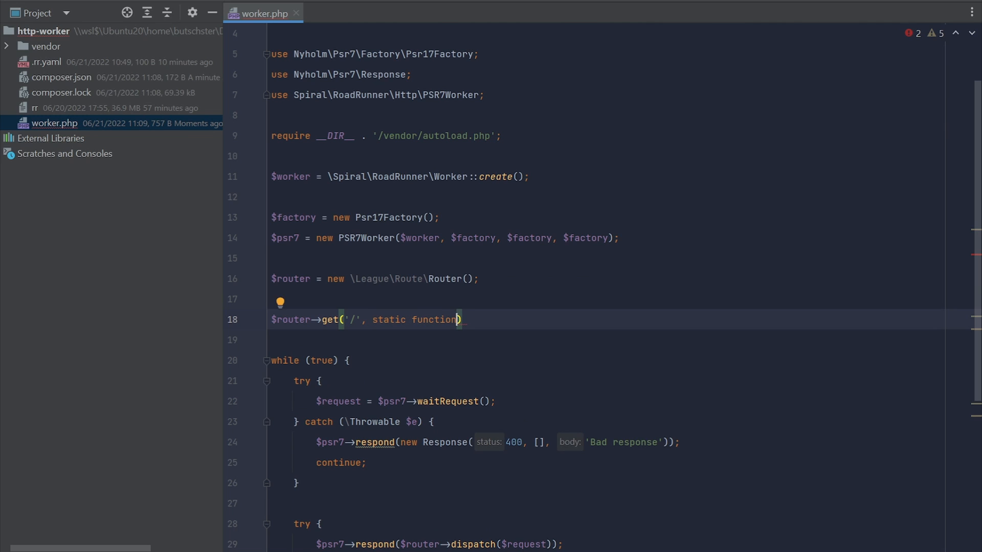
type("Ser")
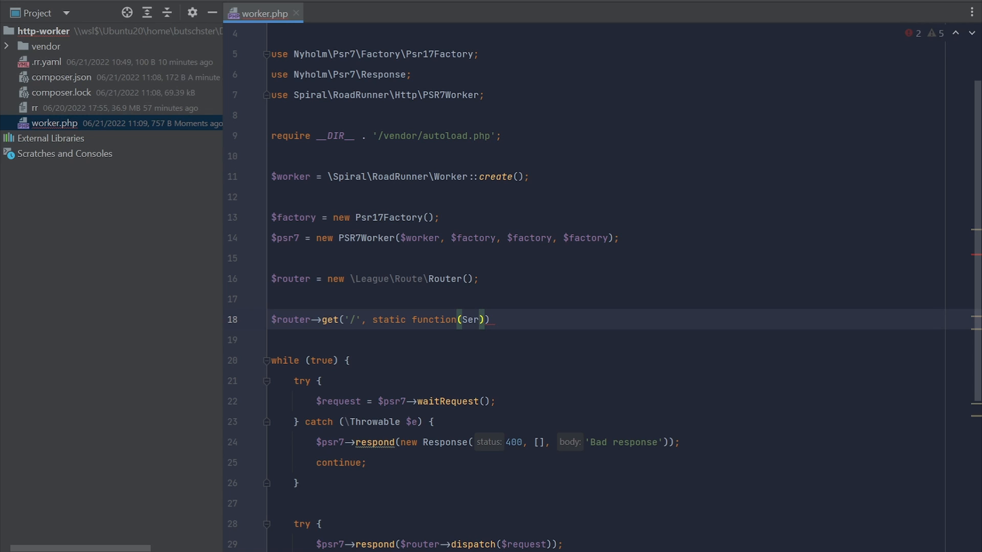
type("\\Psr\\Http\\Message\\ServerRequestInterface $")
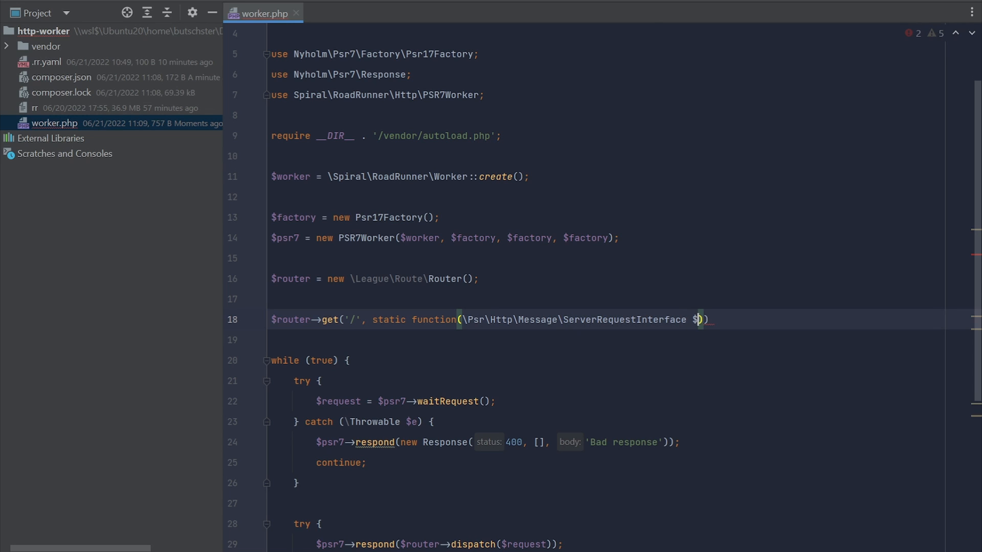
type("request): Response {")
type("});")
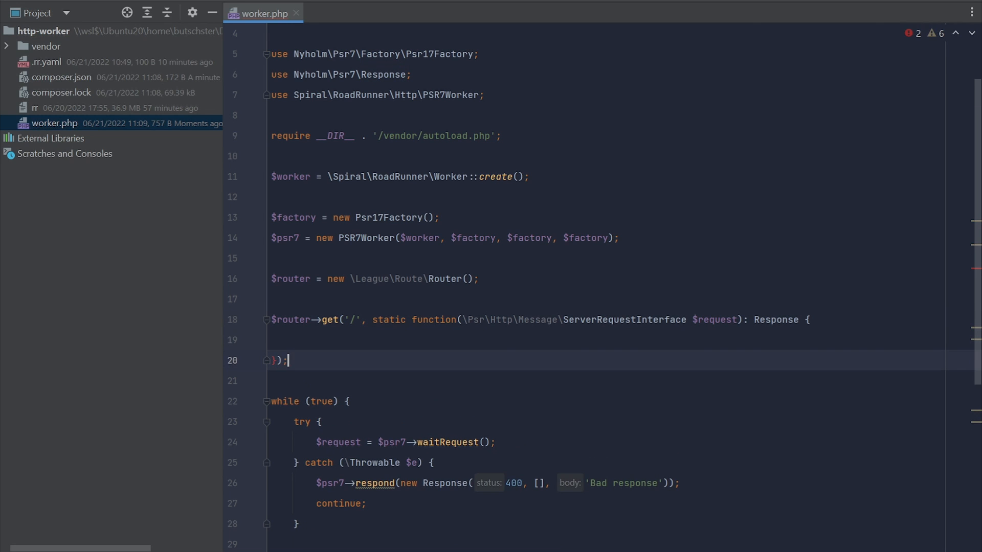
type("return new Response(200, )")
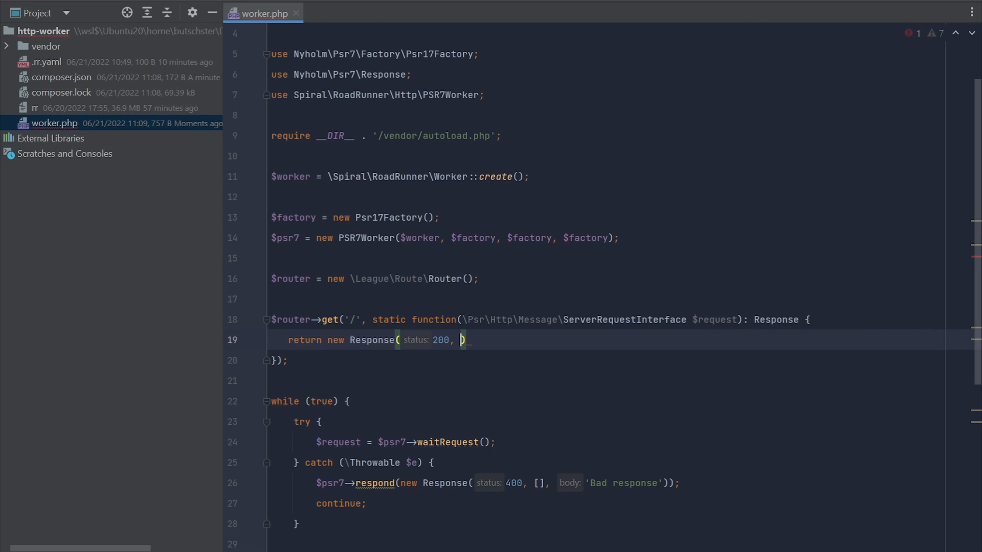
type("[], body: ''")
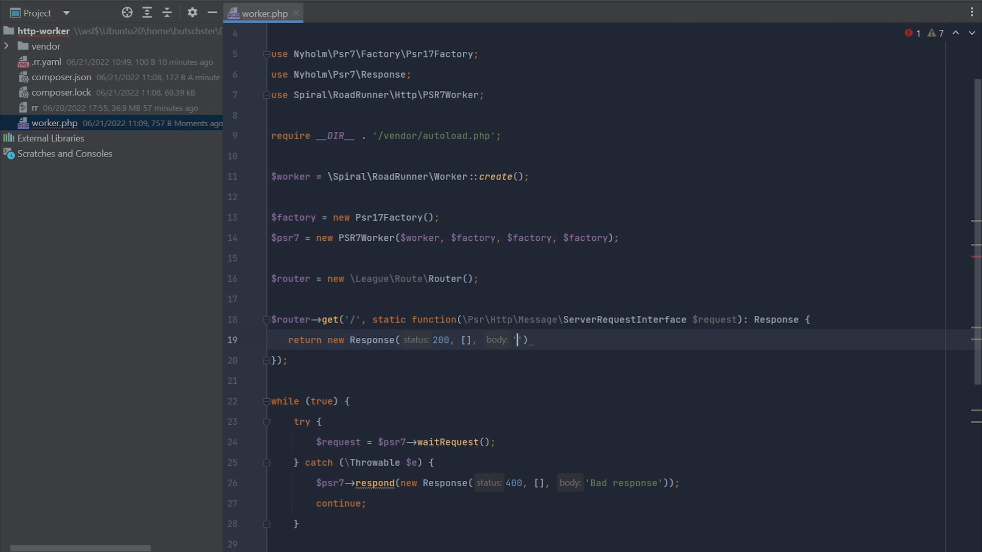
type("Home page")
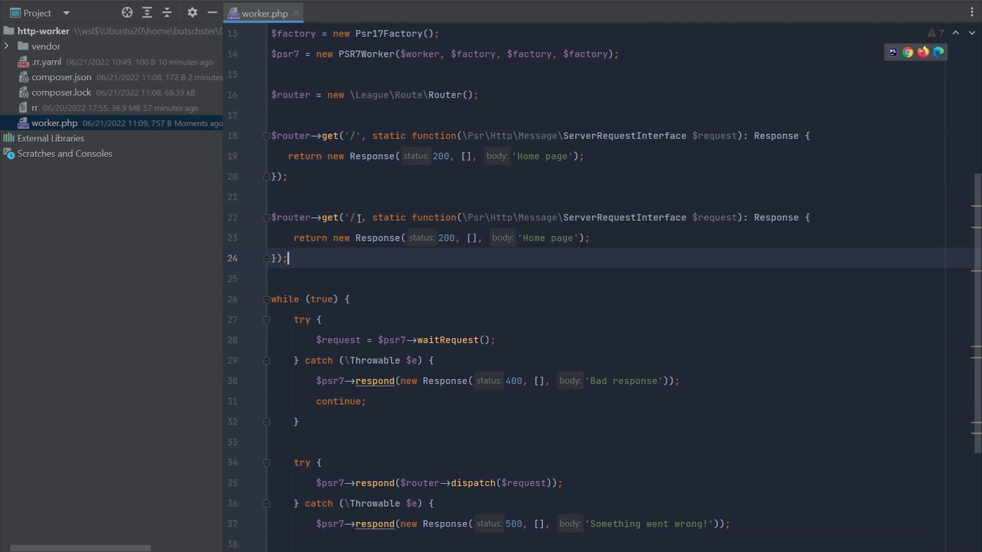
type("news")
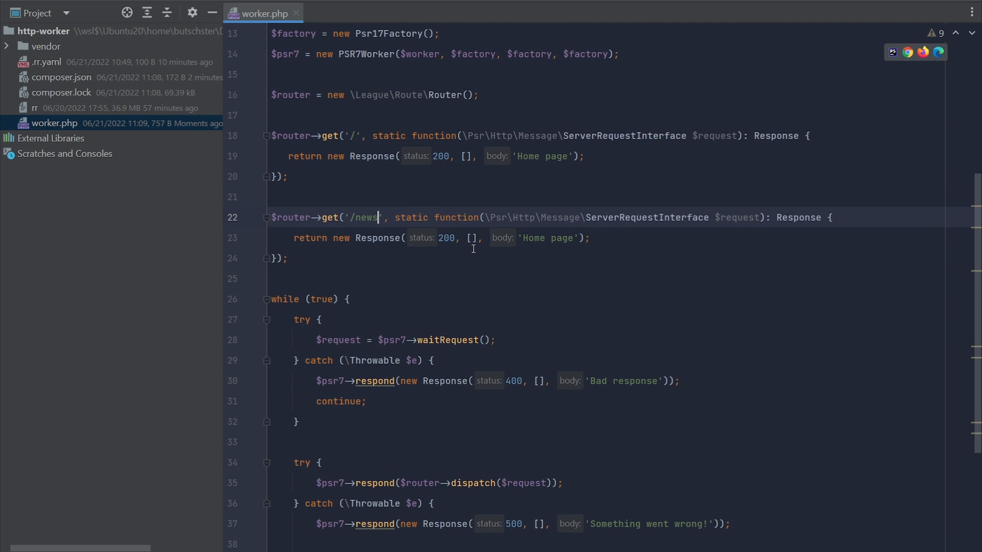
type("News")
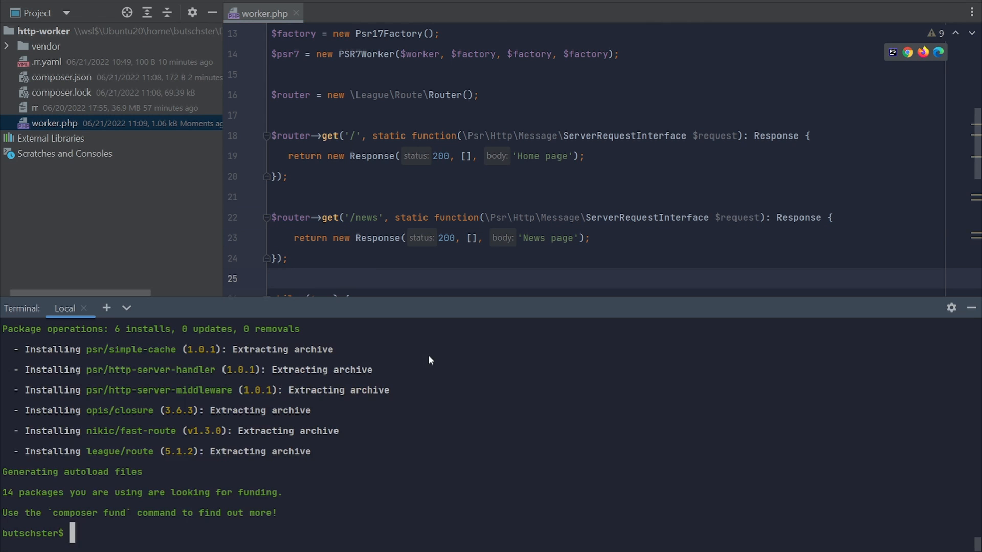
Step: Review the composer output in the Terminal and start typing the './r' run command
type("./r")
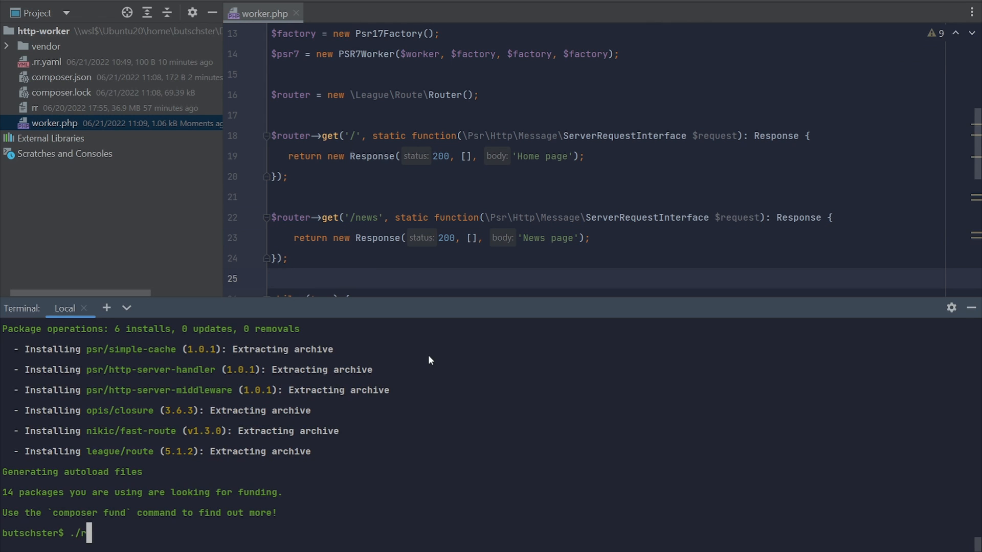